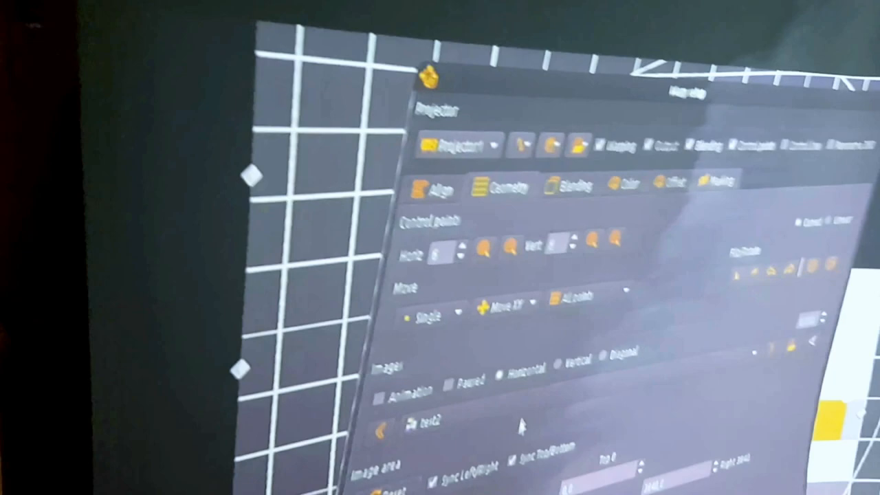
- Switch the projected pattern from the grid to the colour bars test image
click(429, 421)
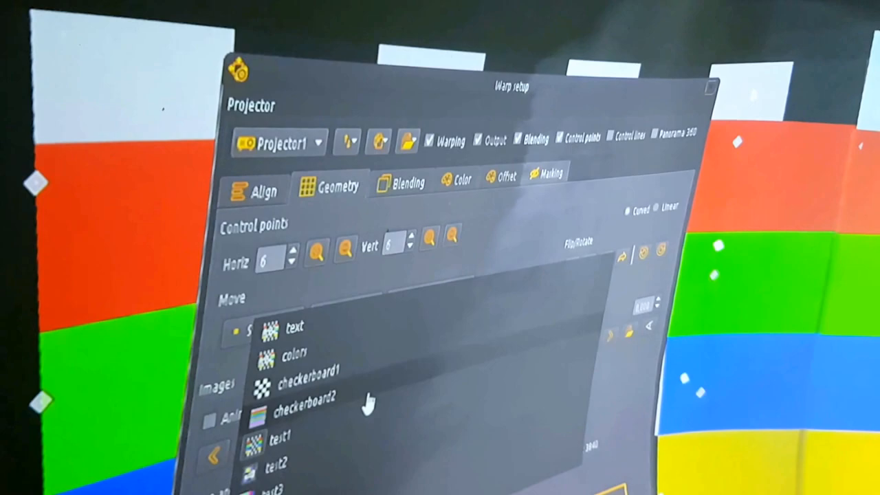